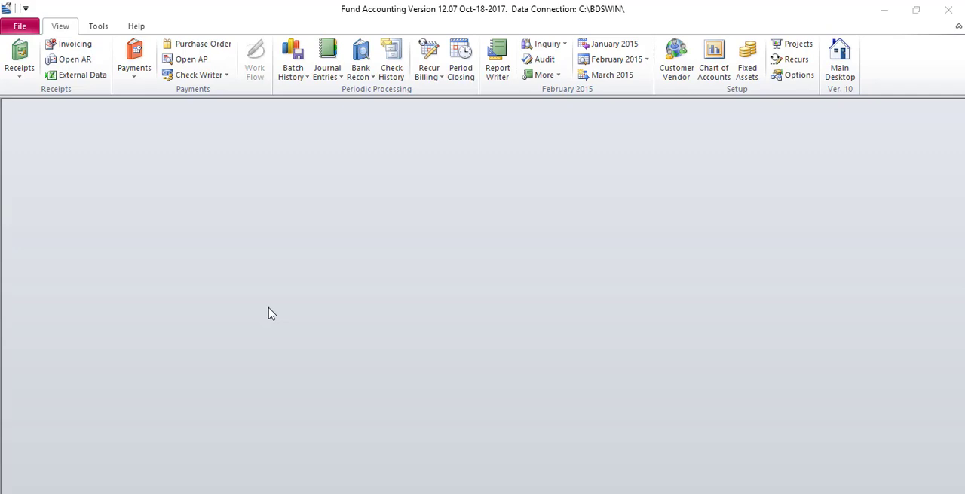
mouse_move(482, 53)
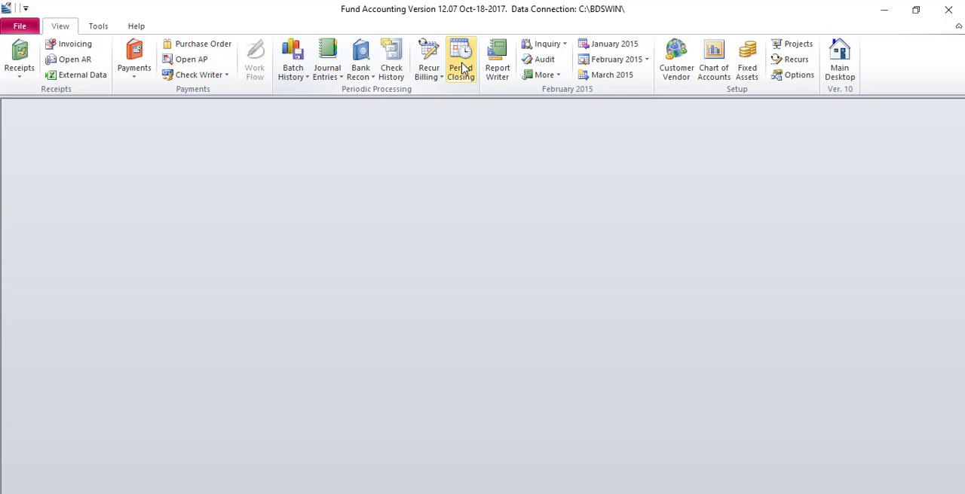
Open Period Closing and select the March 2015 folder to show its options.
left_click(461, 59)
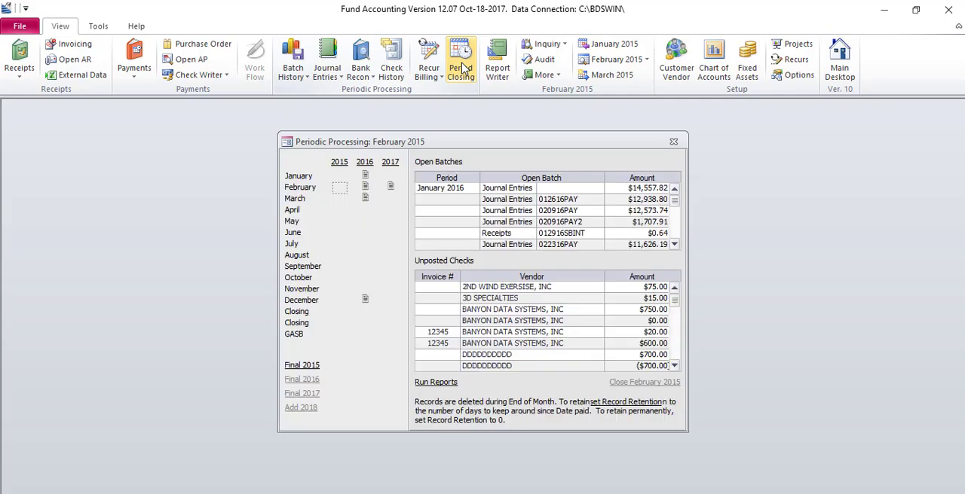
left_click(339, 162)
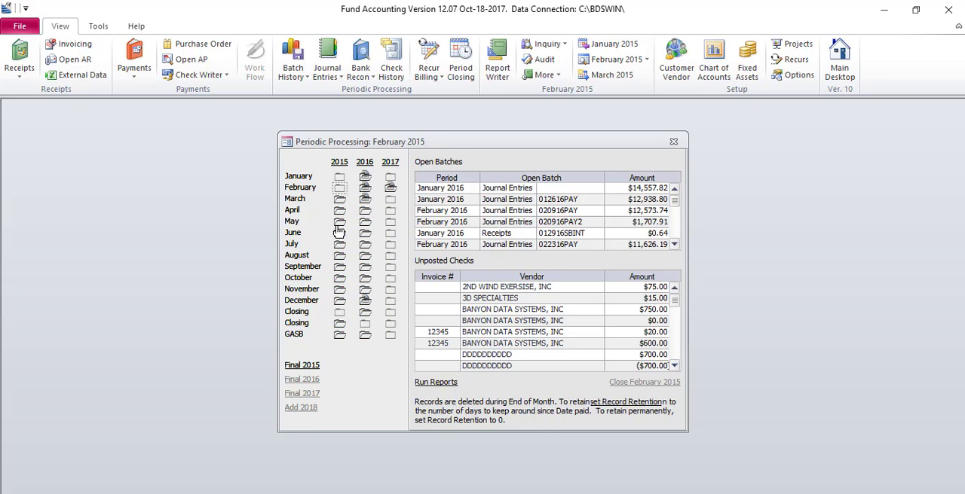
mouse_move(339, 225)
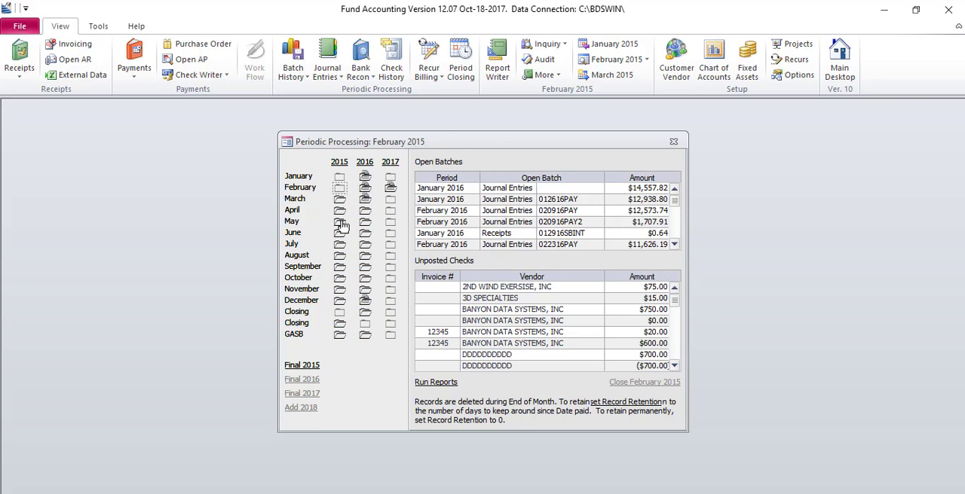
left_click(339, 199)
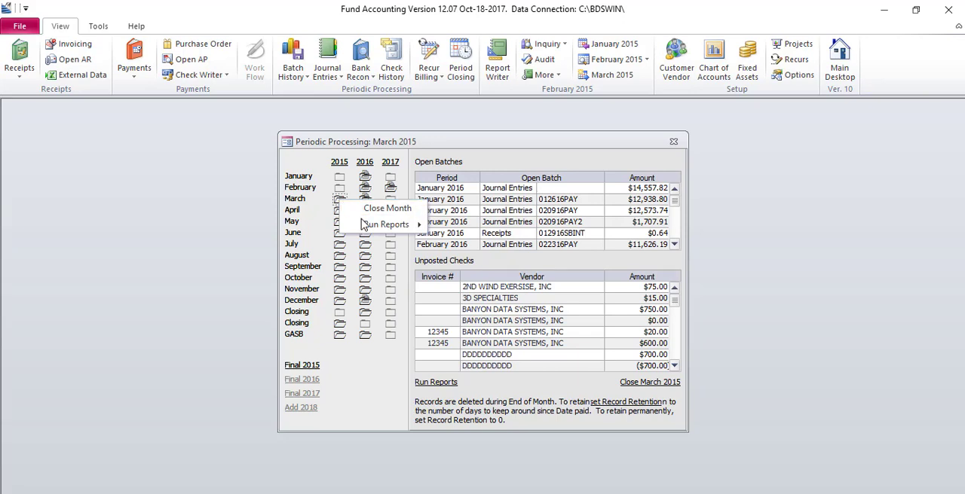
Run and preview the Expenditure Guideline report for March 2015, then close the preview and report list.
left_click(386, 225)
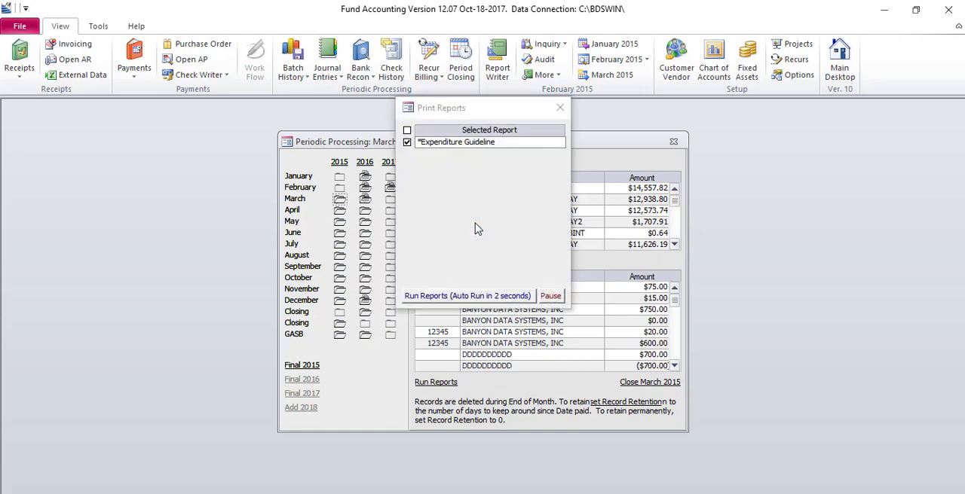
left_click(560, 107)
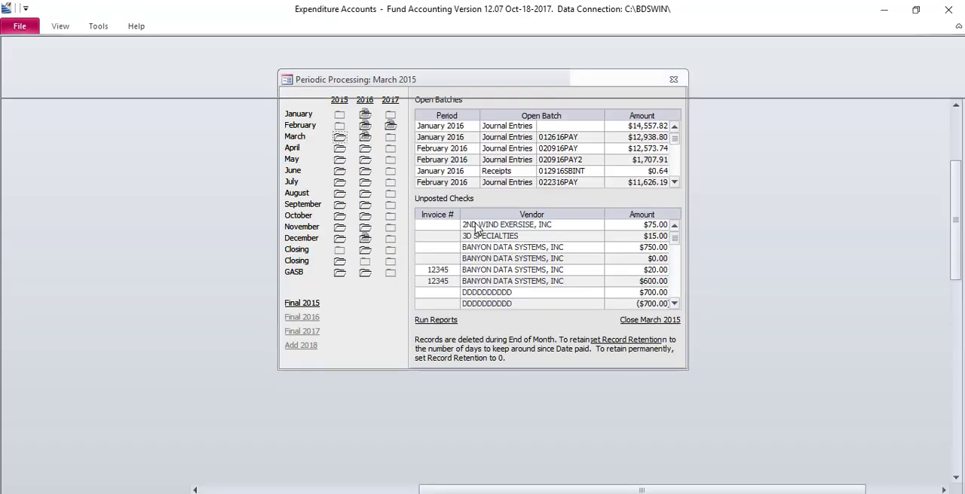
left_click(435, 320)
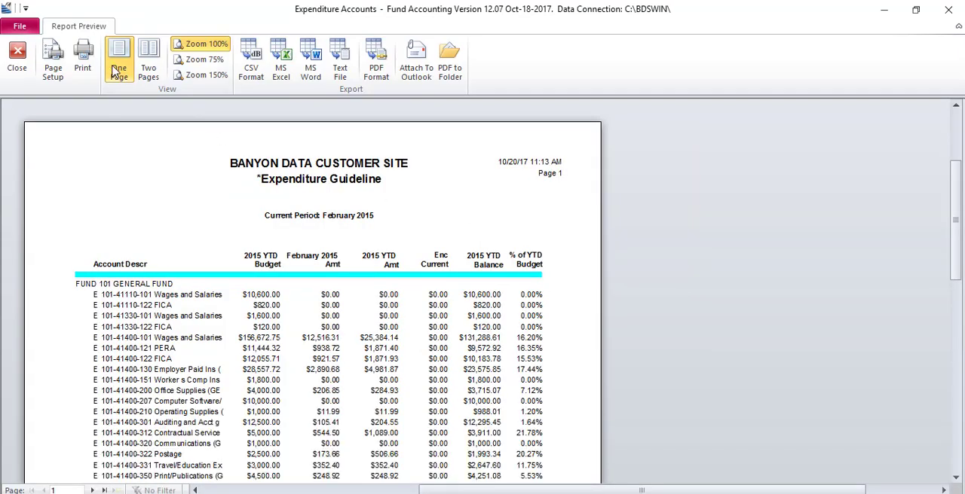
left_click(17, 57)
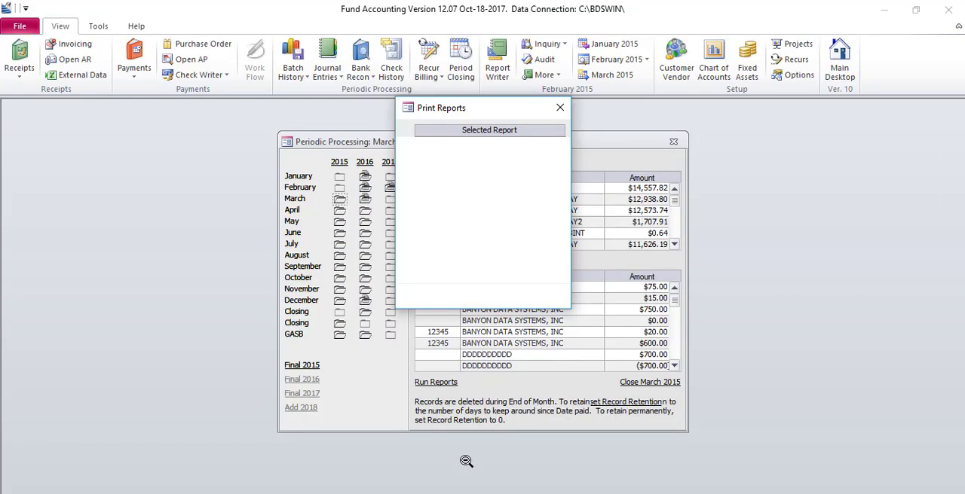
left_click(560, 107)
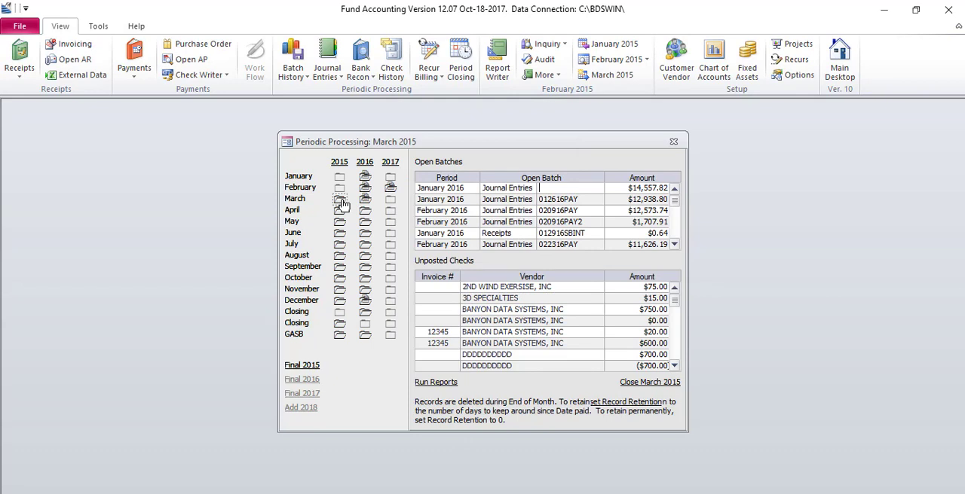
Close March 2015 from its folder menu and acknowledge the 'March is now Closed' message.
right_click(340, 199)
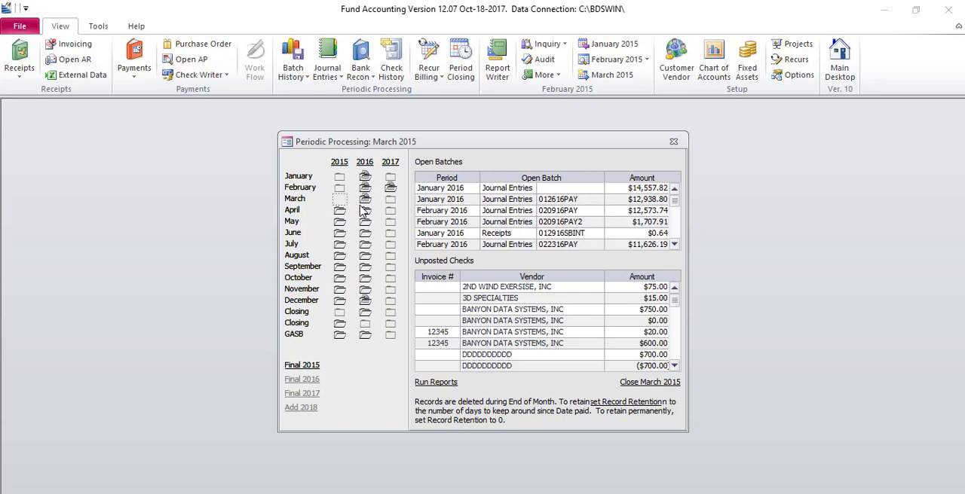
left_click(649, 382)
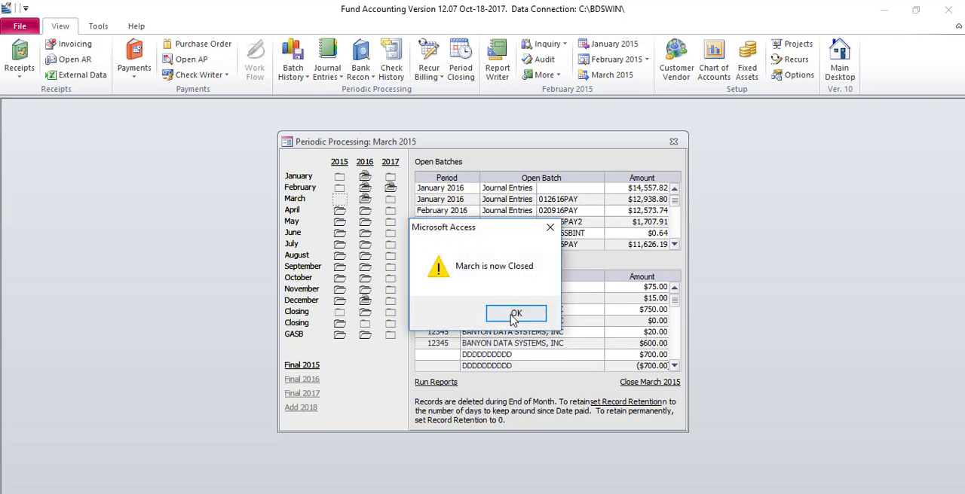
left_click(516, 313)
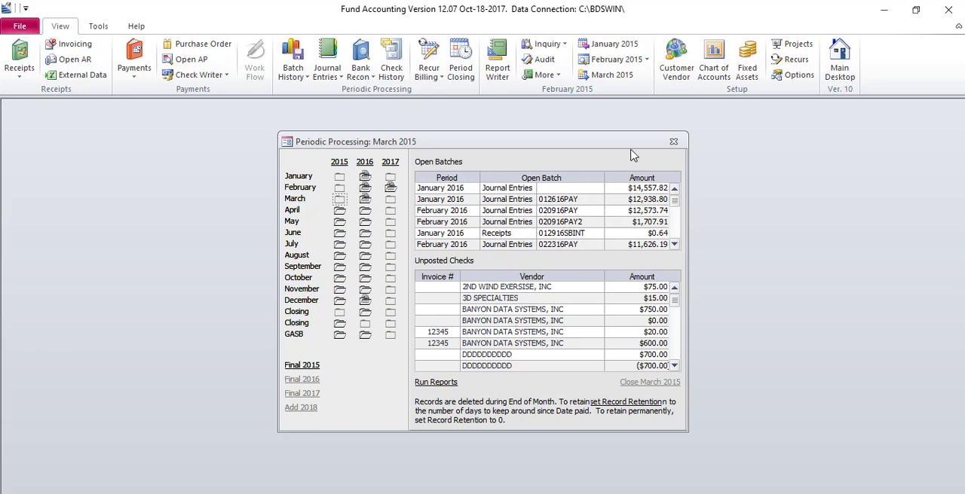
Close Periodic Processing and open Backup Restore from the Tools tab.
left_click(673, 141)
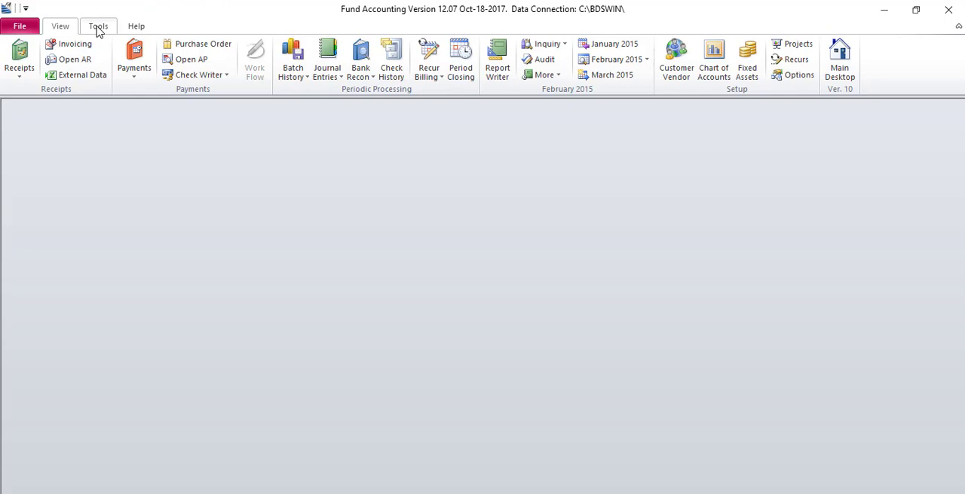
left_click(98, 26)
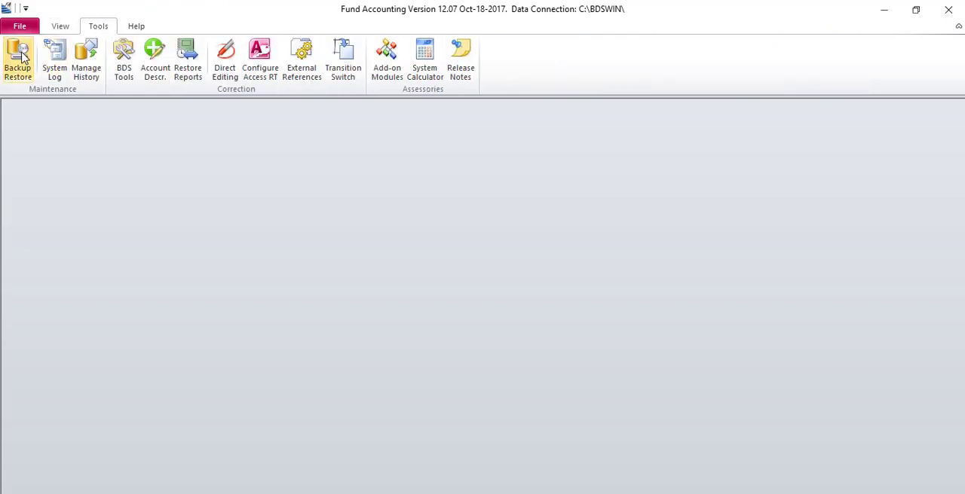
left_click(18, 61)
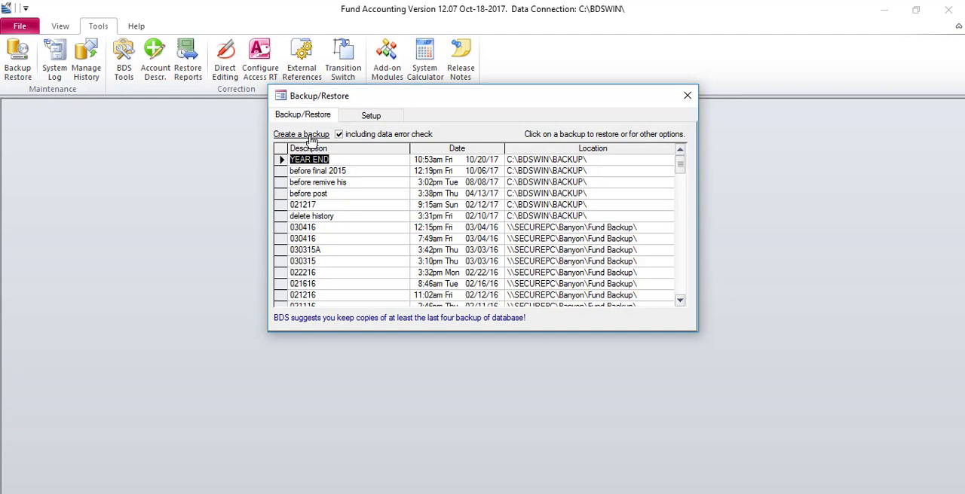
Create a database backup named 'YEAR END 2015', acknowledge completion, and close the backup window.
left_click(300, 134)
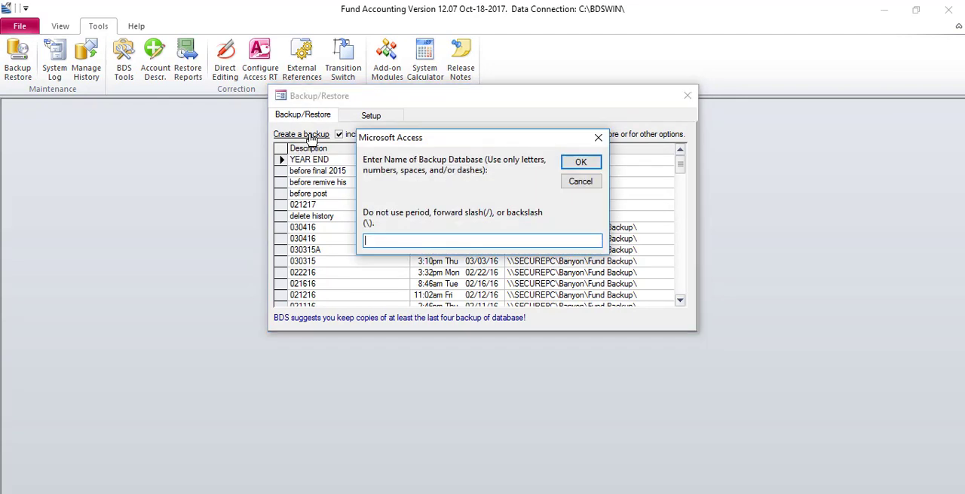
type("YE")
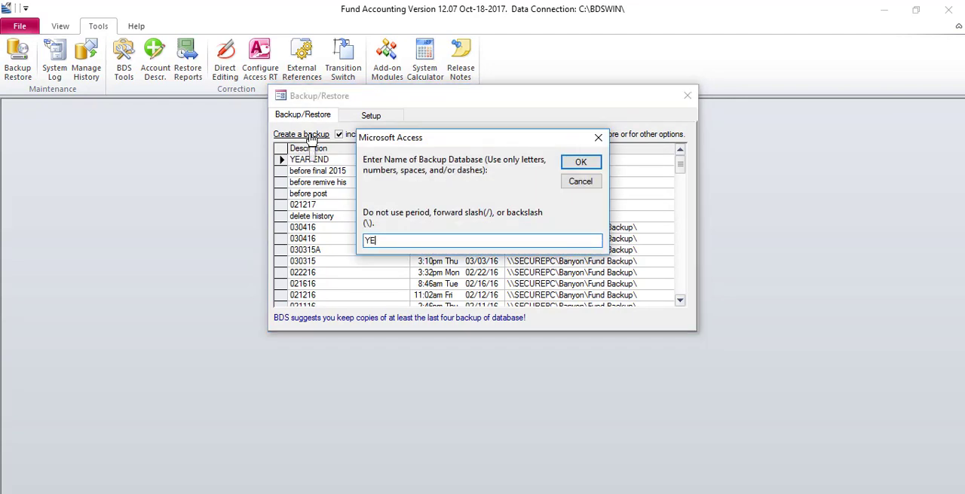
type("AR EN")
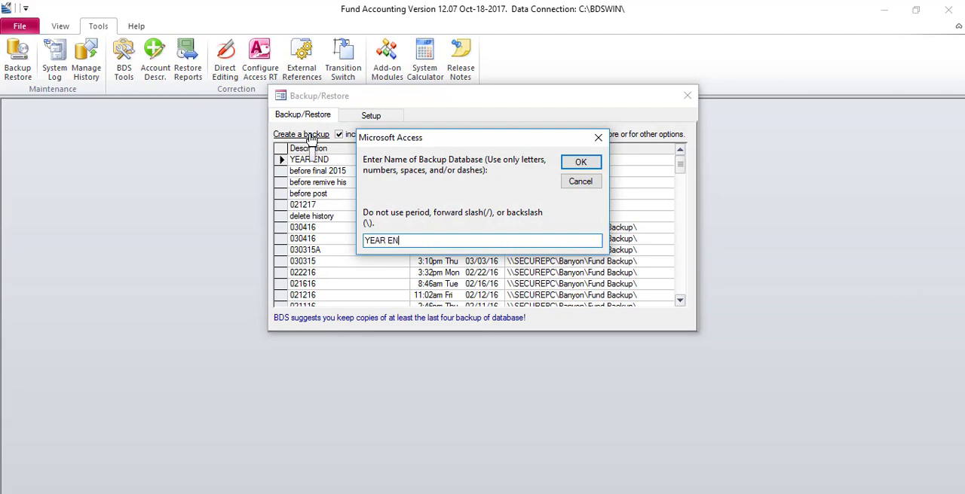
type("D 2015")
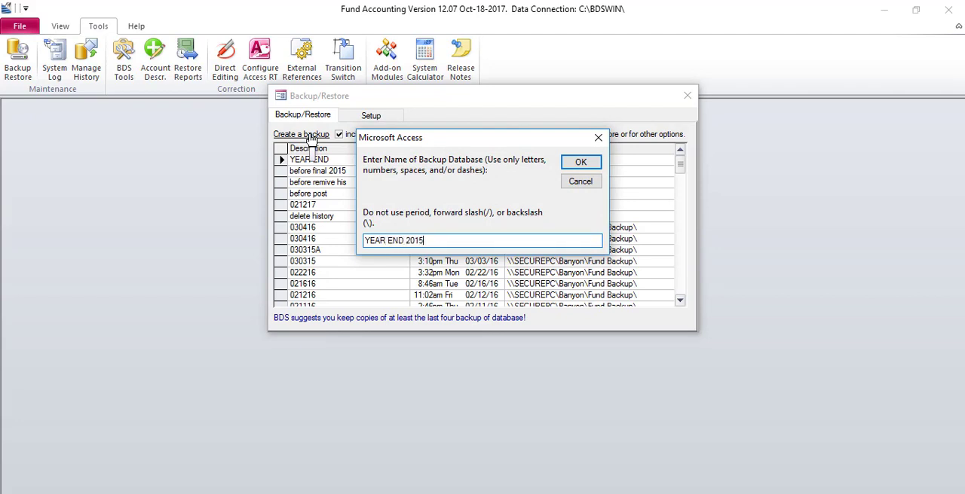
left_click(580, 162)
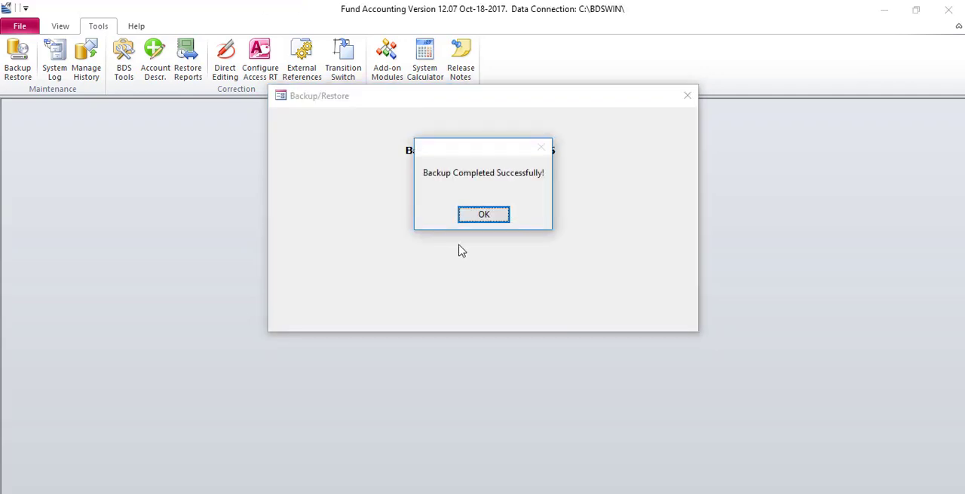
mouse_move(491, 194)
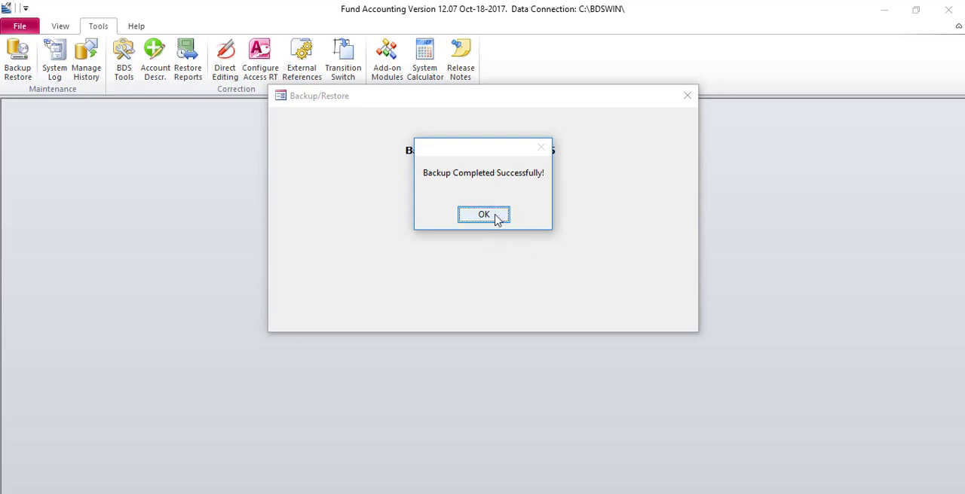
left_click(483, 214)
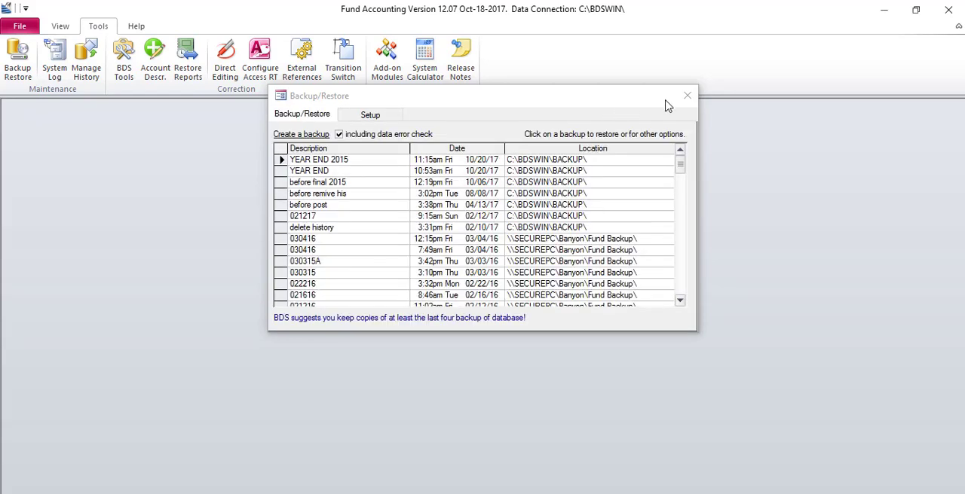
left_click(686, 96)
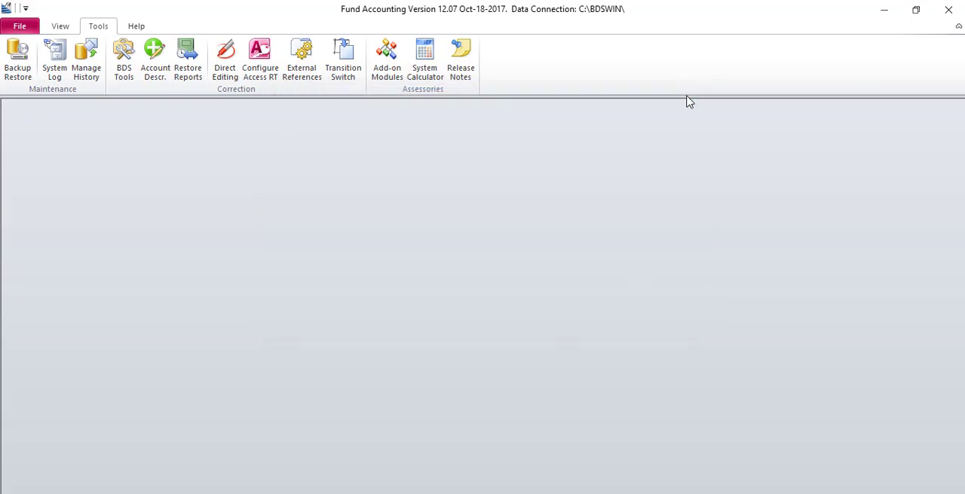
mouse_move(646, 121)
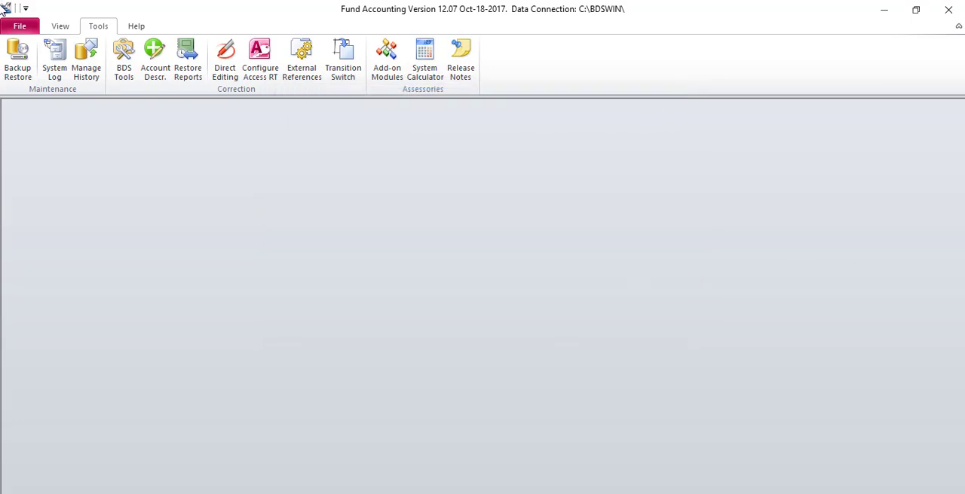
Reopen Period Closing from the View tab.
left_click(60, 26)
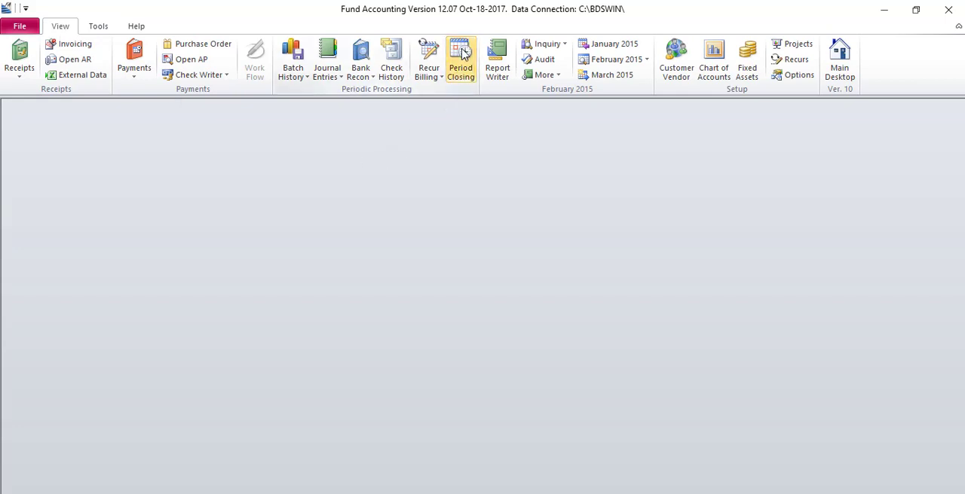
left_click(461, 56)
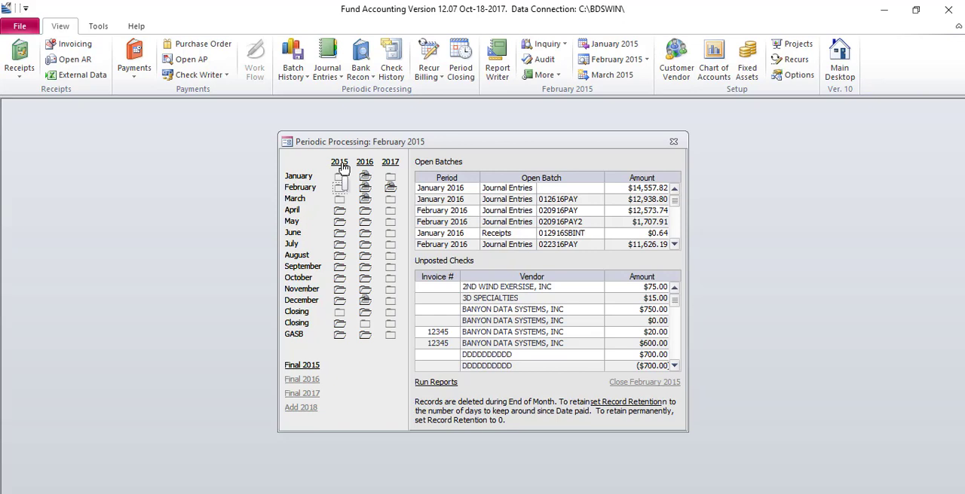
mouse_move(340, 173)
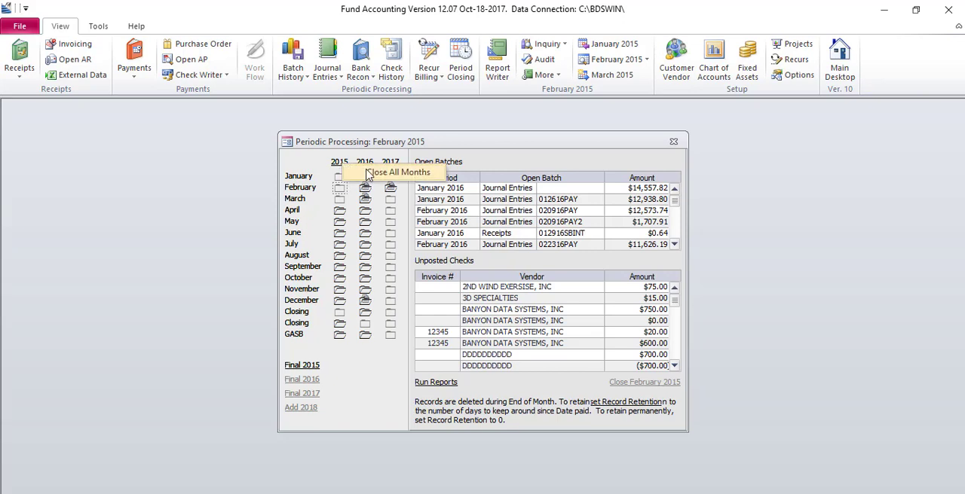
mouse_move(365, 177)
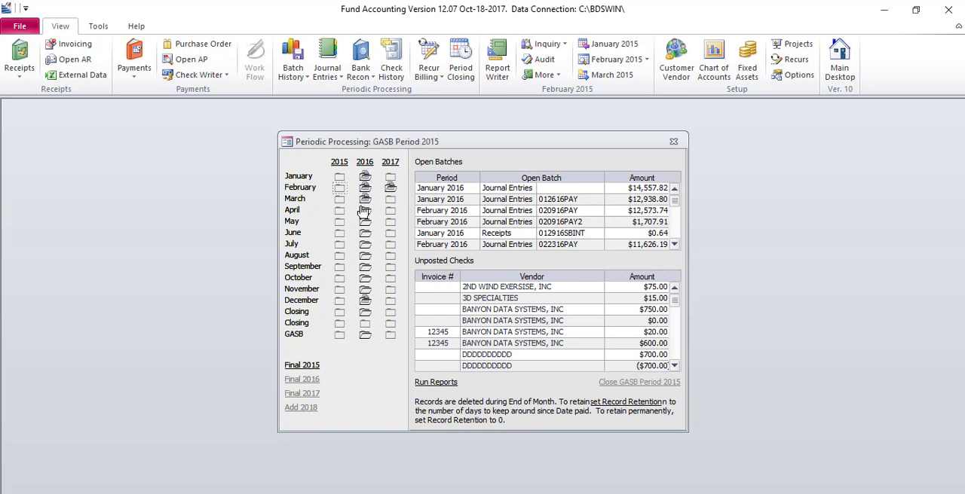
mouse_move(339, 184)
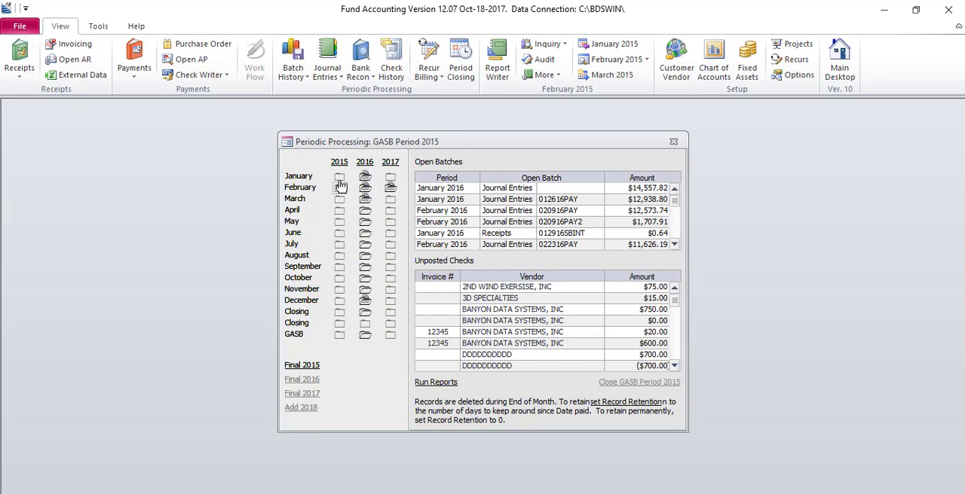
mouse_move(340, 217)
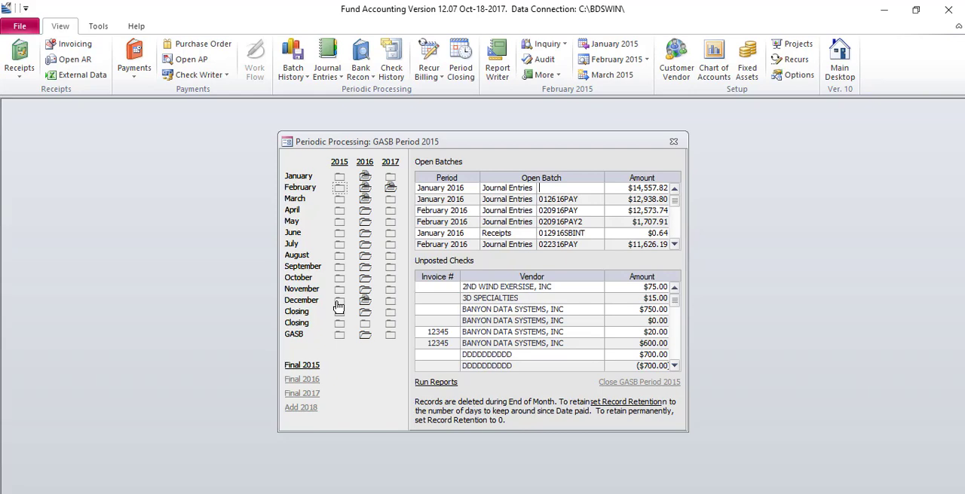
mouse_move(320, 364)
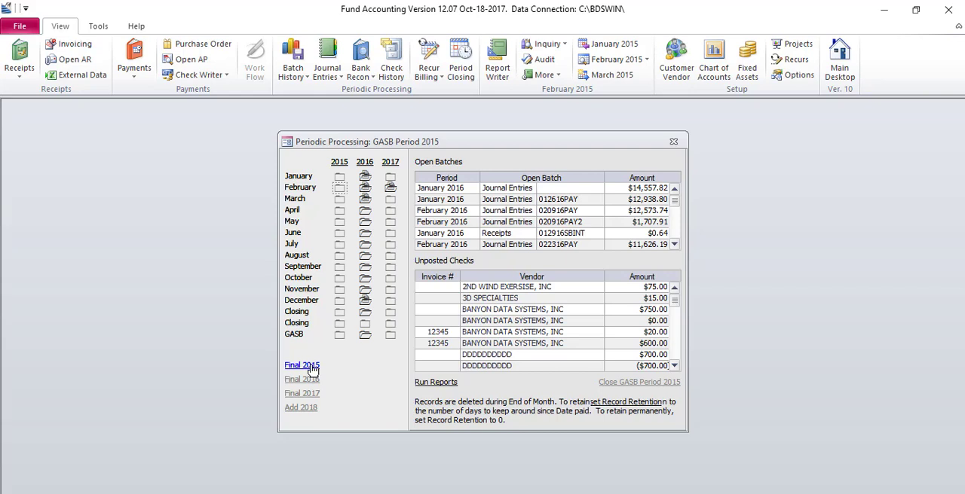
Final 2015 and acknowledge the 'Year 2015 is now finaled' message.
left_click(302, 365)
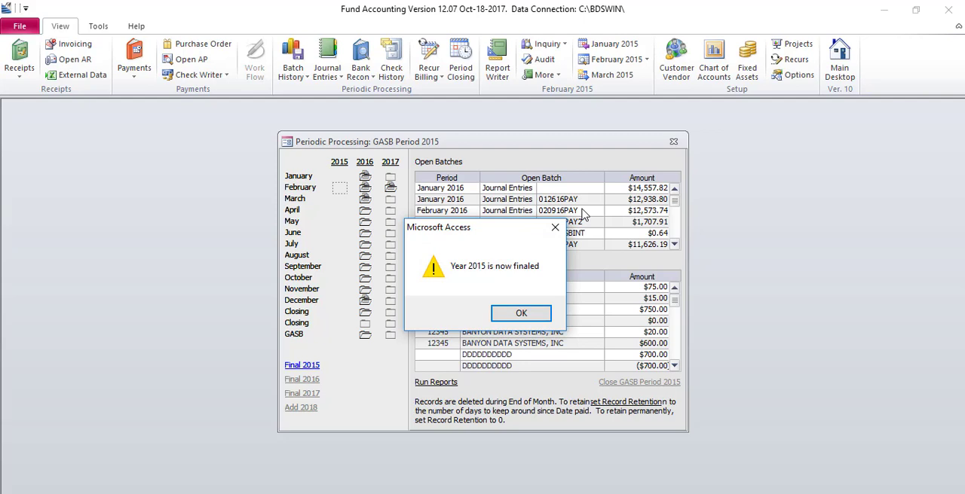
mouse_move(467, 248)
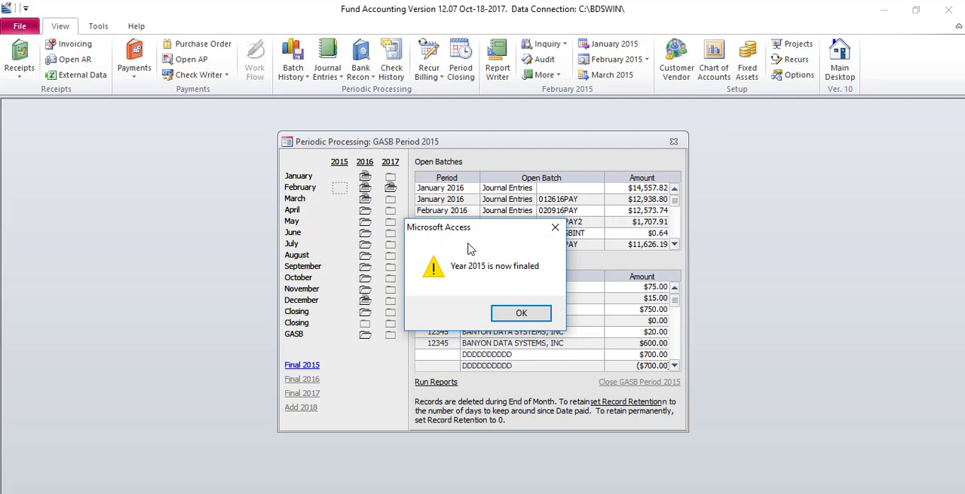
mouse_move(521, 313)
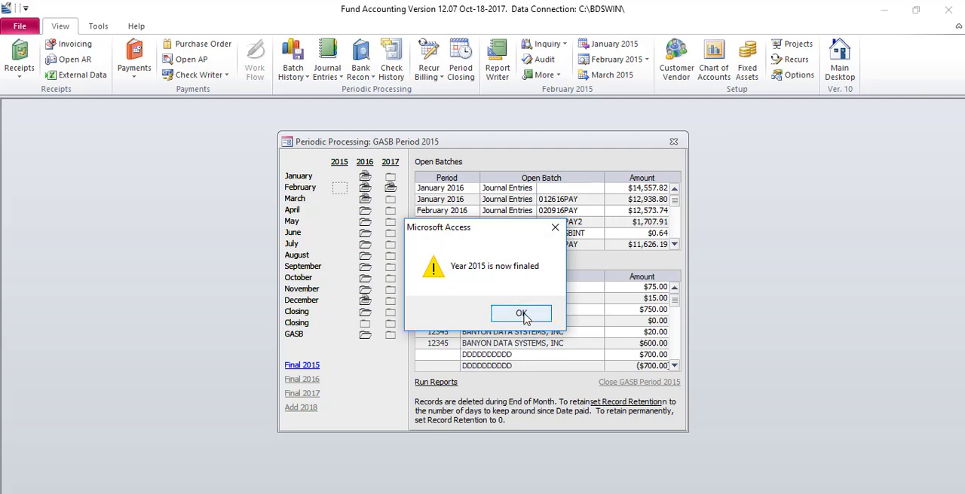
left_click(521, 314)
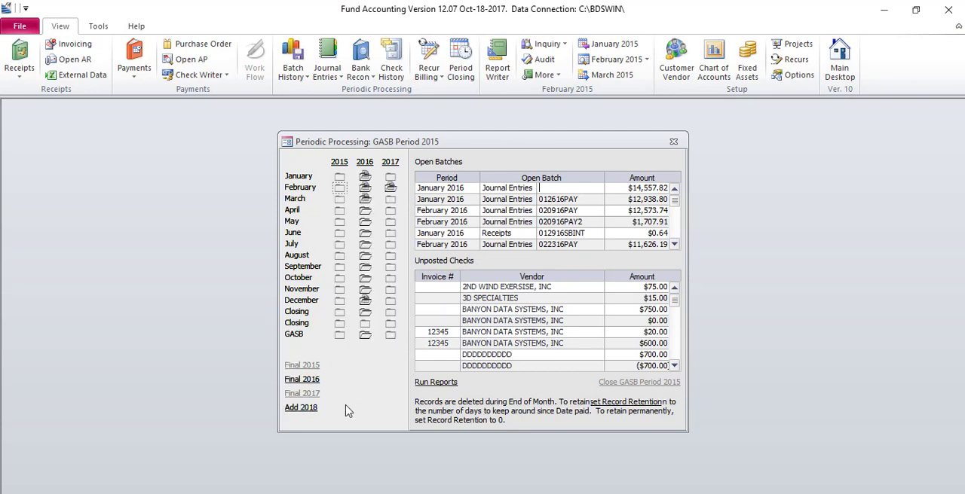
mouse_move(301, 408)
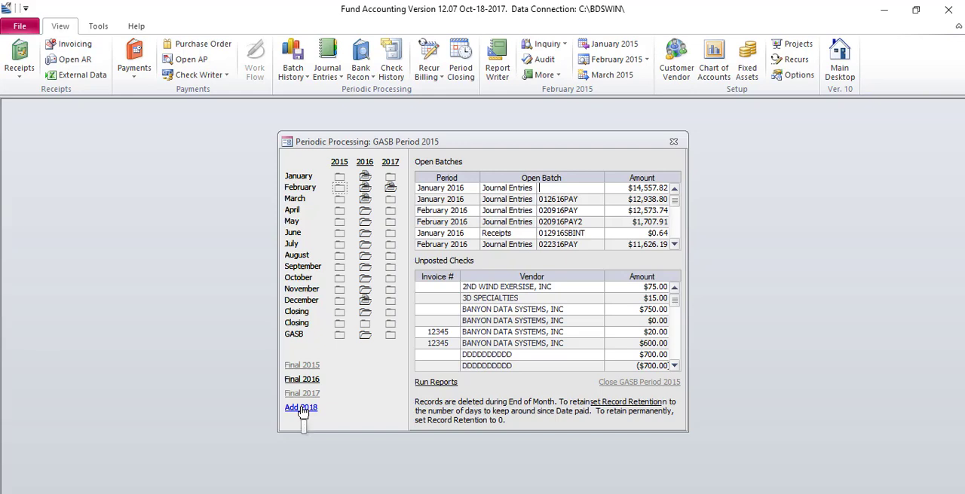
Add year 2018 and dismiss the 'Add New Year Complete' message.
left_click(301, 407)
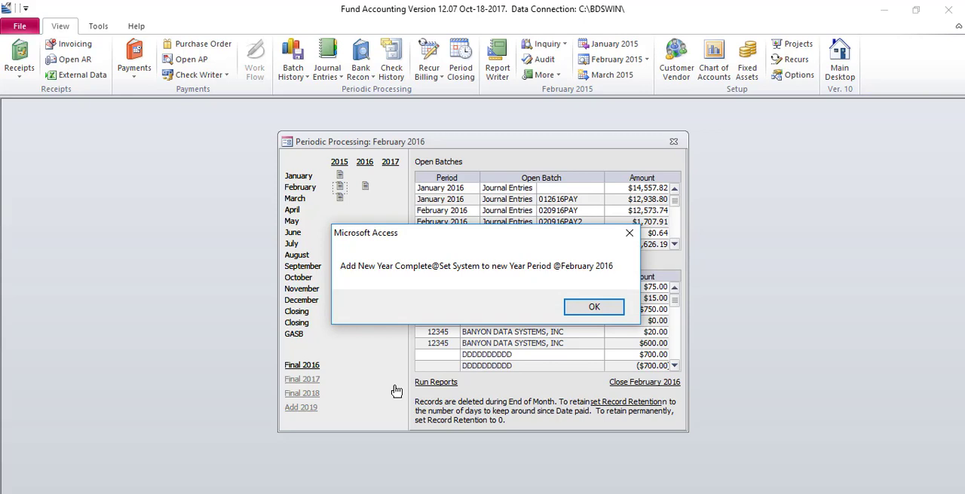
mouse_move(629, 324)
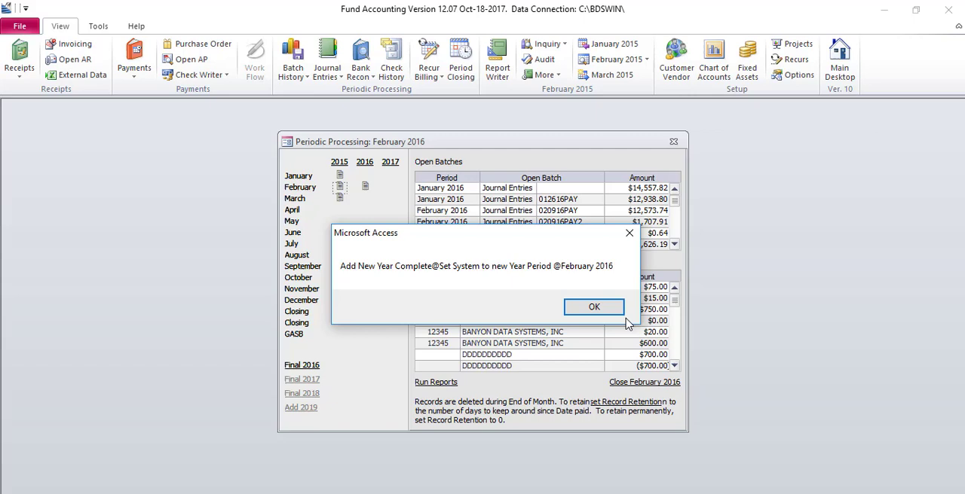
left_click(593, 307)
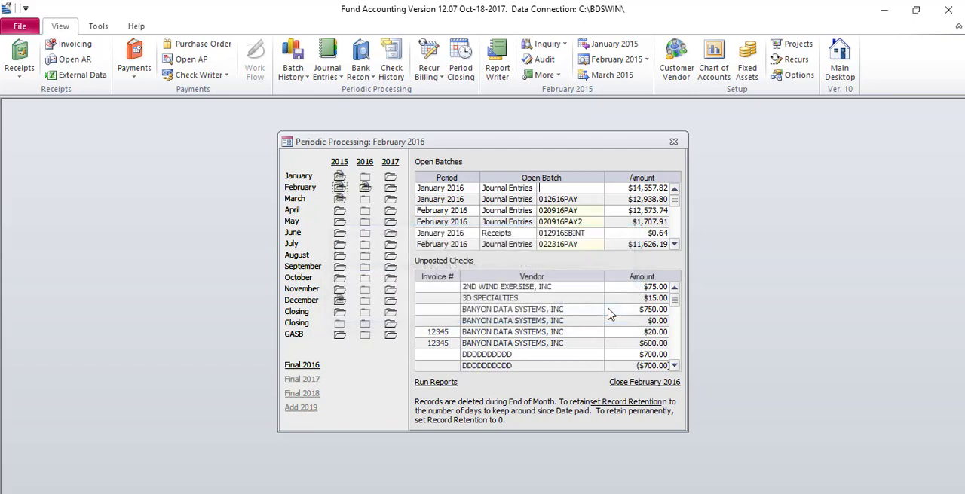